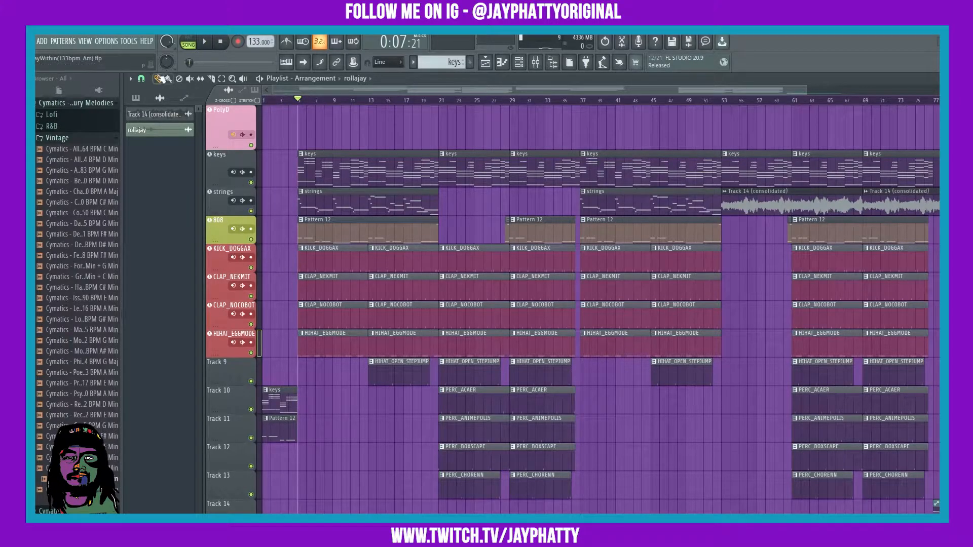
- Turn on level meters for instrument and audio tracks in the playlist view options
click(130, 79)
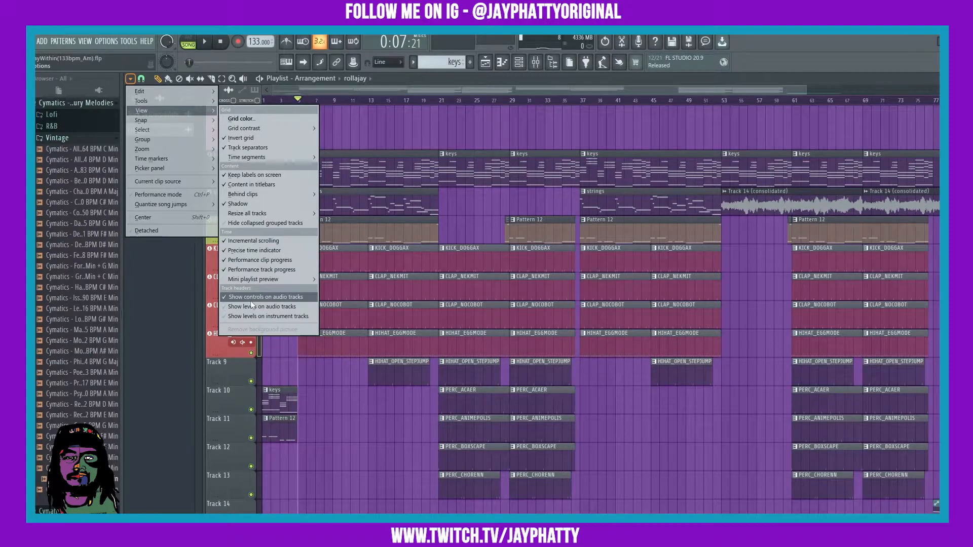
mouse_move(268, 316)
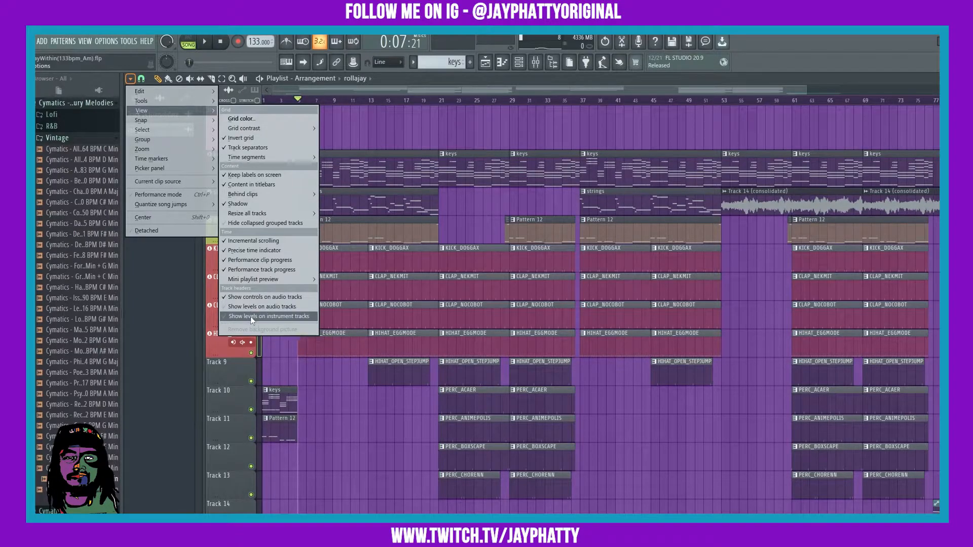
click(268, 316)
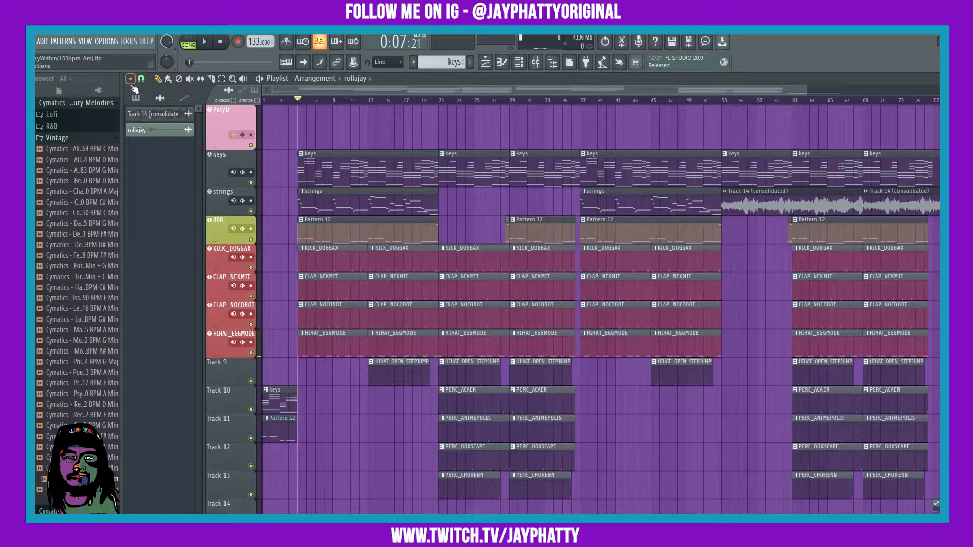
- Name Track 9 after the open hi-hat and show the HIHAT_OP_STEPJUMP insert in the Mixer
click(130, 79)
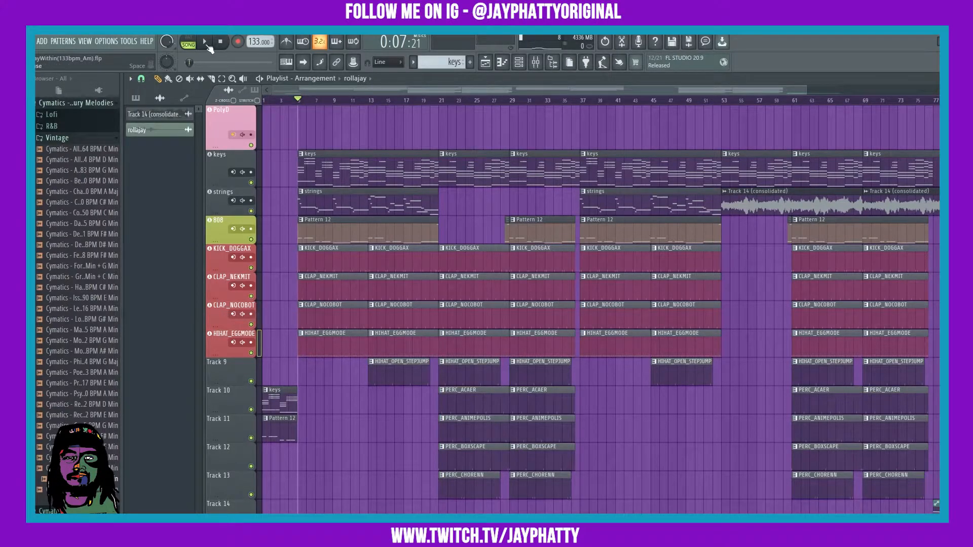
click(205, 42)
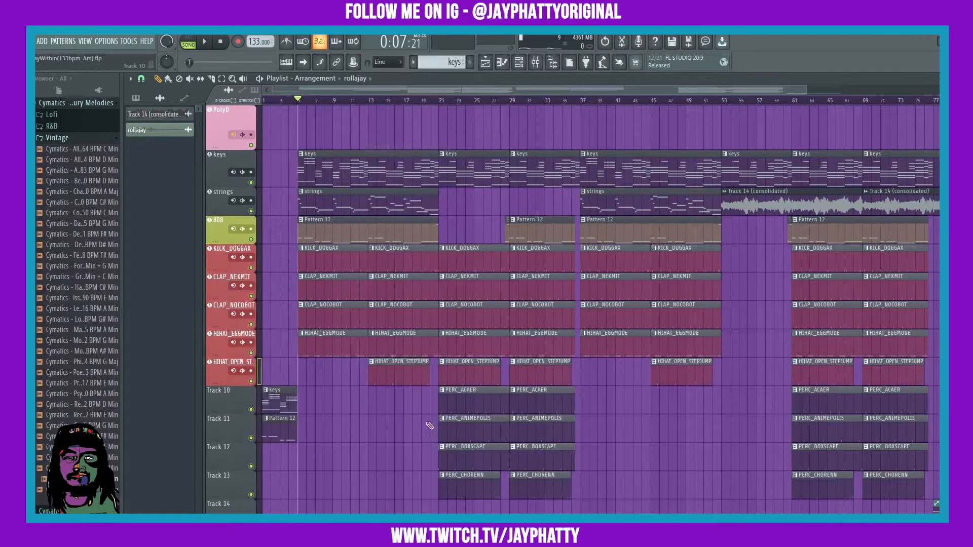
click(535, 62)
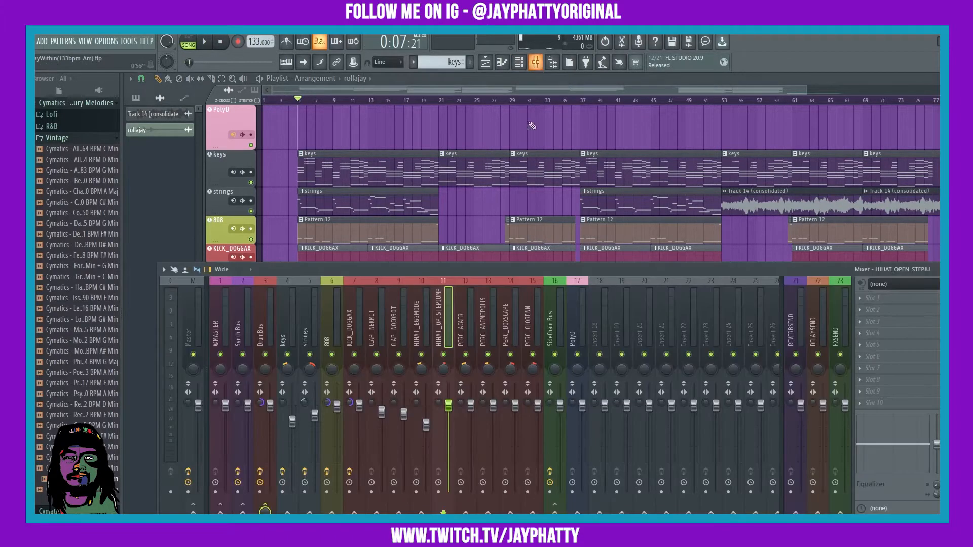